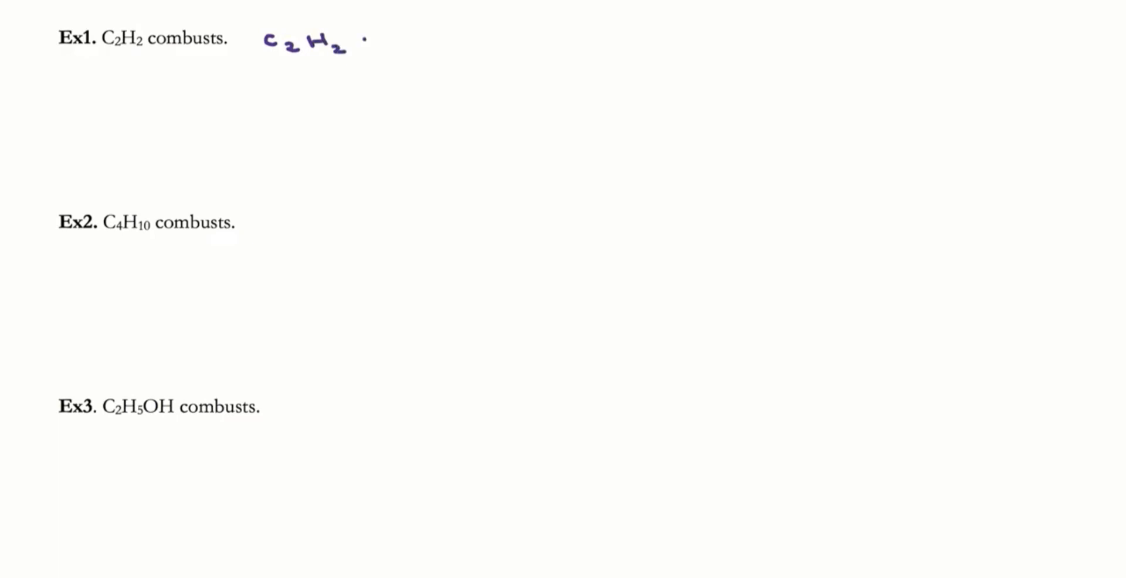
Handwrite C2H2 + O2 → 2CO2 + H2O beside Ex1 and mark hydrogen and CO2 oxygen counts
{"action": "type", "text": "+ O2 → 2CO2 + H2O"}
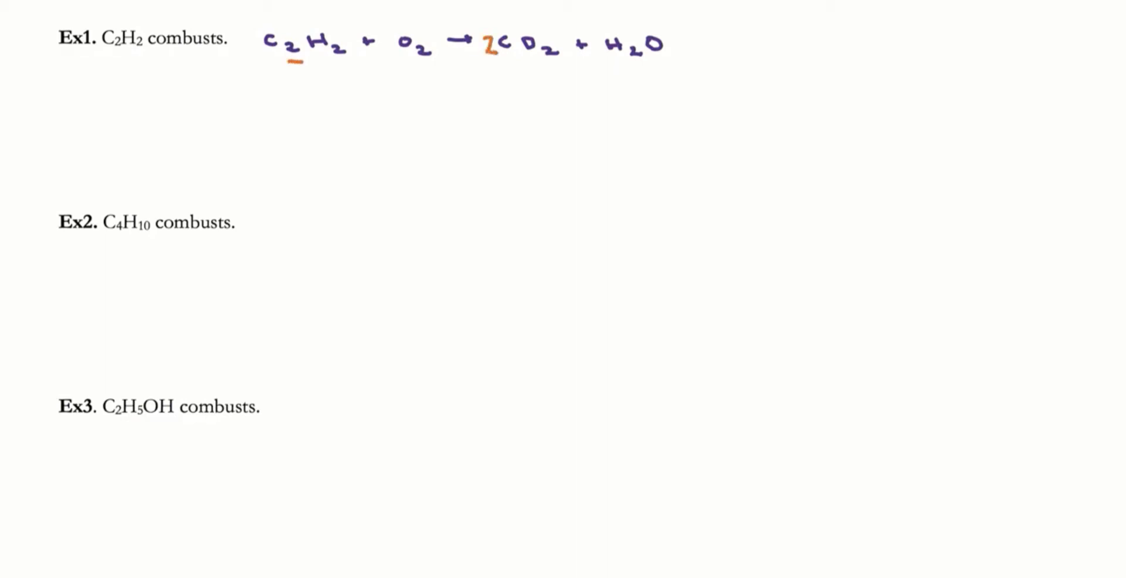
{"action": "left_click_drag", "start_coordinate": [331, 64], "coordinate": [352, 64]}
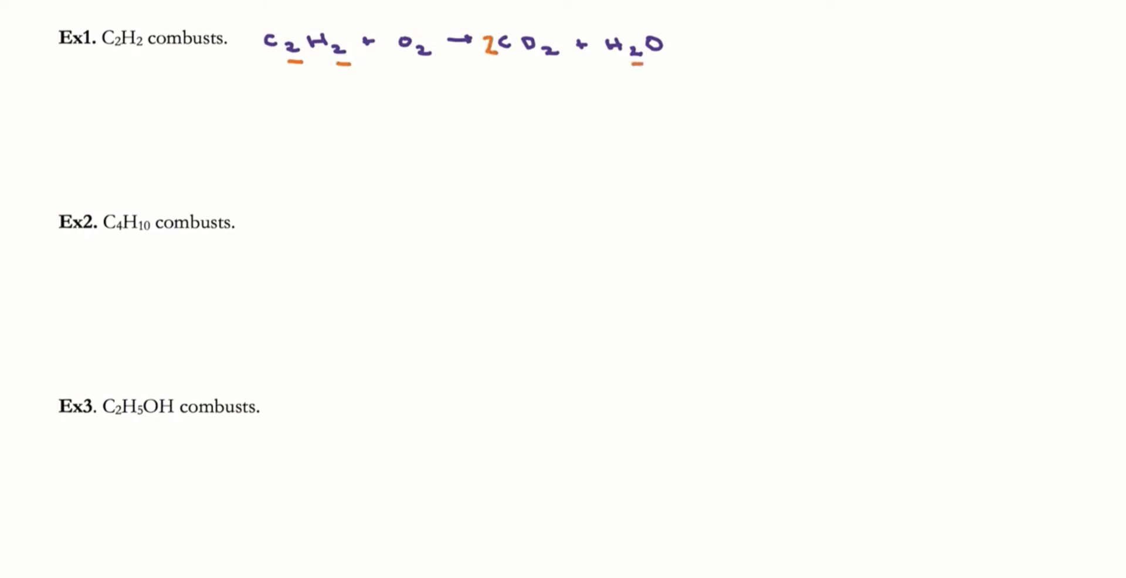
{"action": "left_click_drag", "start_coordinate": [491, 68], "coordinate": [546, 68]}
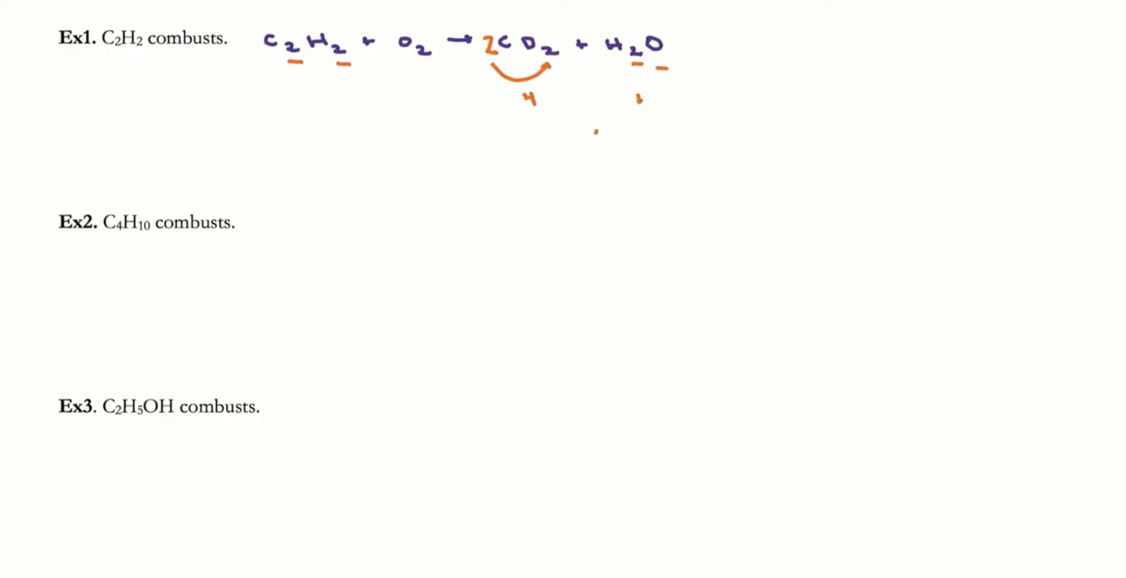
Put a 5/2 coefficient before O2 so oxygen balances with 2CO2 + H2O
{"action": "left_click", "coordinate": [599, 135]}
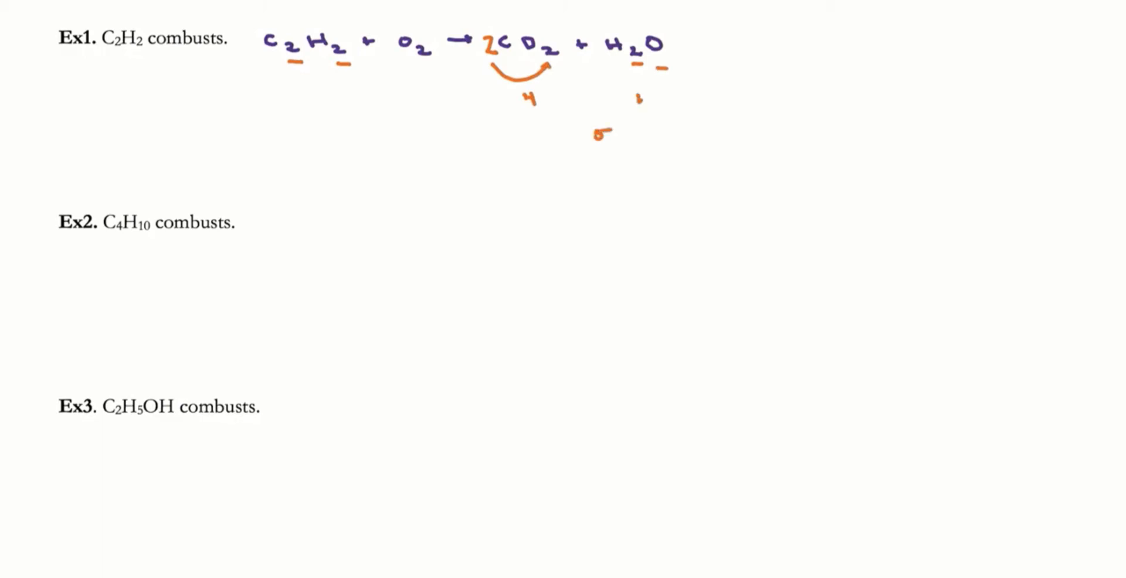
{"action": "left_click_drag", "start_coordinate": [395, 74], "coordinate": [423, 73]}
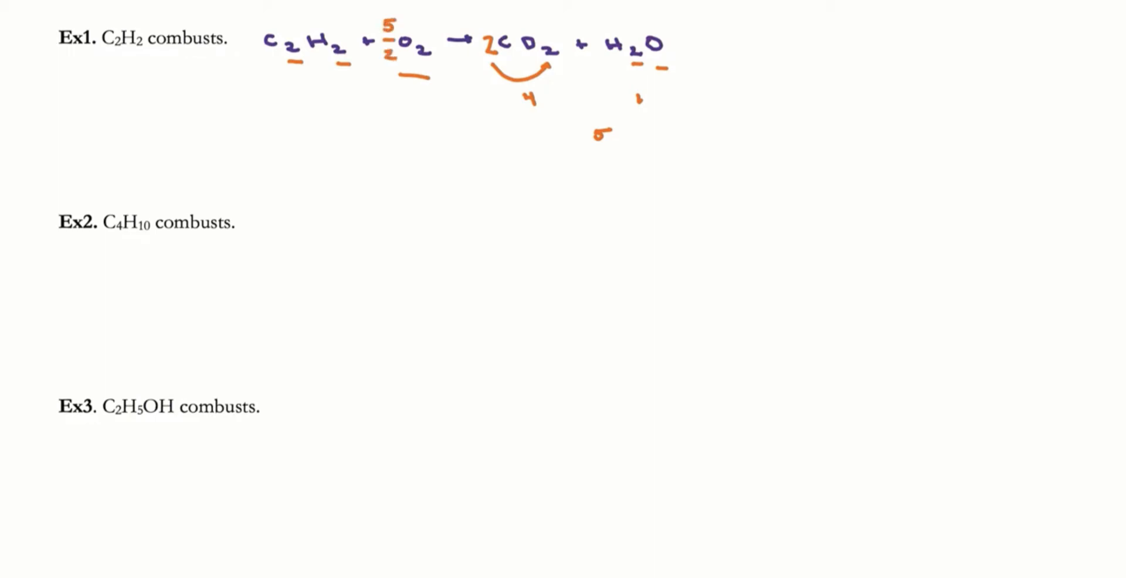
{"action": "type", "text": "2"}
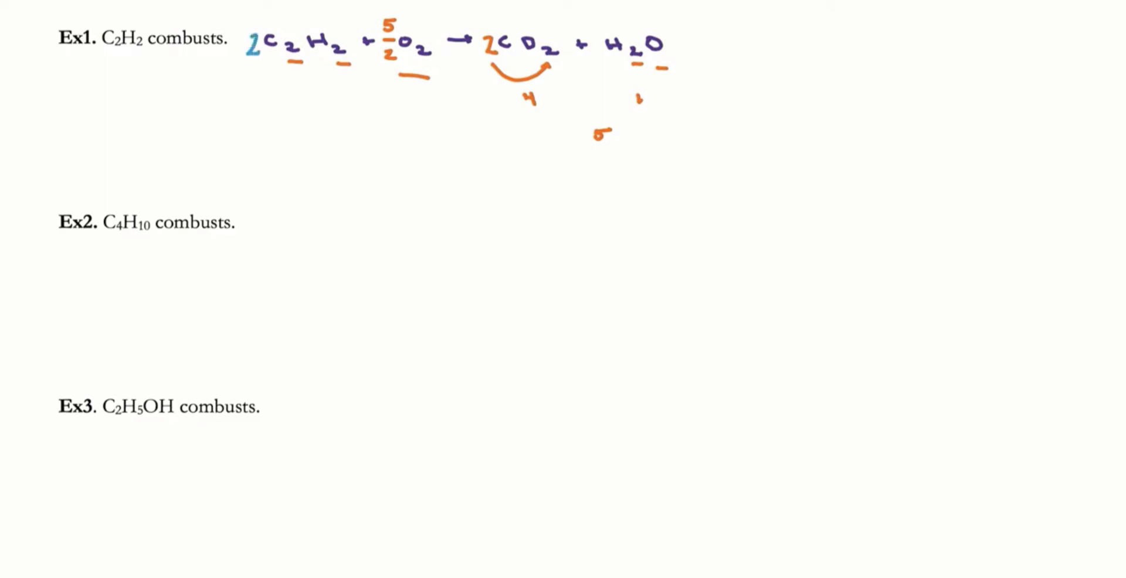
Double every coefficient, crossing out old ones, to get 2C2H2 + 5O2 → 4CO2 + 2H2O
{"action": "left_click_drag", "start_coordinate": [394, 21], "coordinate": [380, 71]}
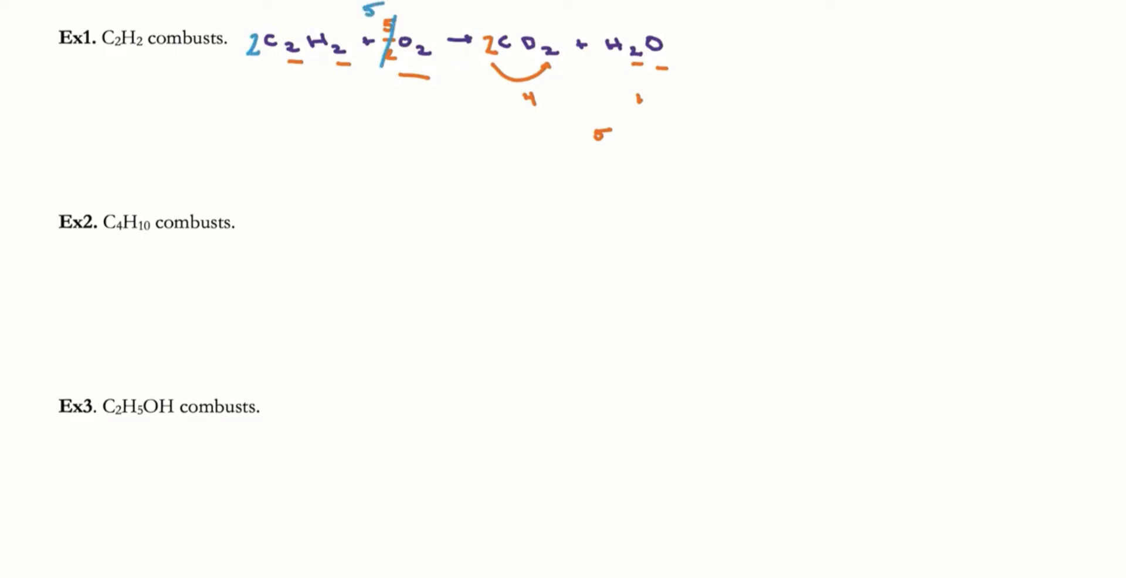
{"action": "left_click_drag", "start_coordinate": [488, 58], "coordinate": [488, 40]}
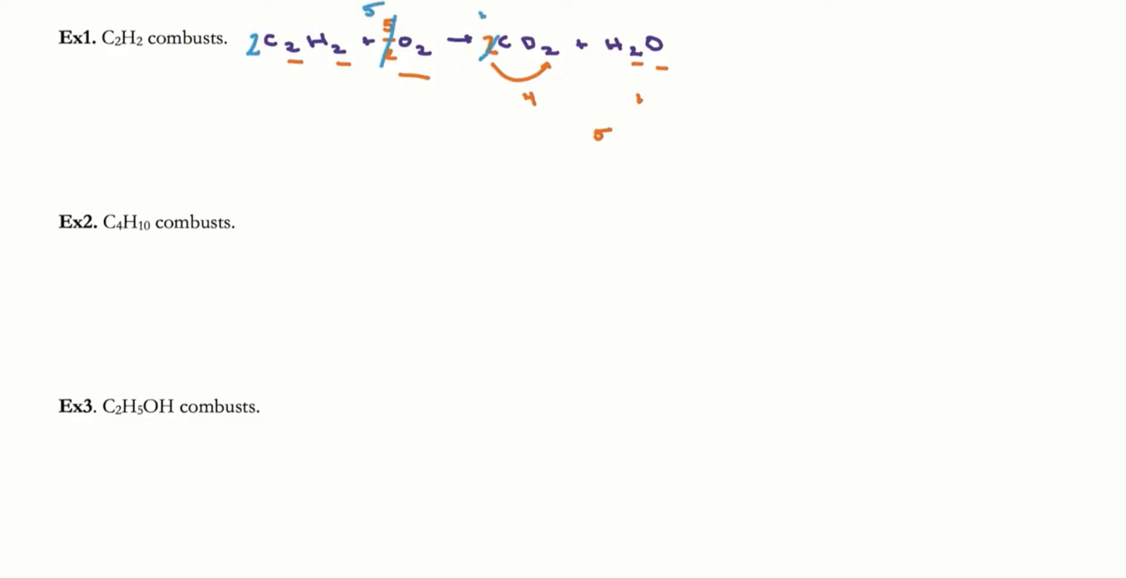
{"action": "type", "text": "4"}
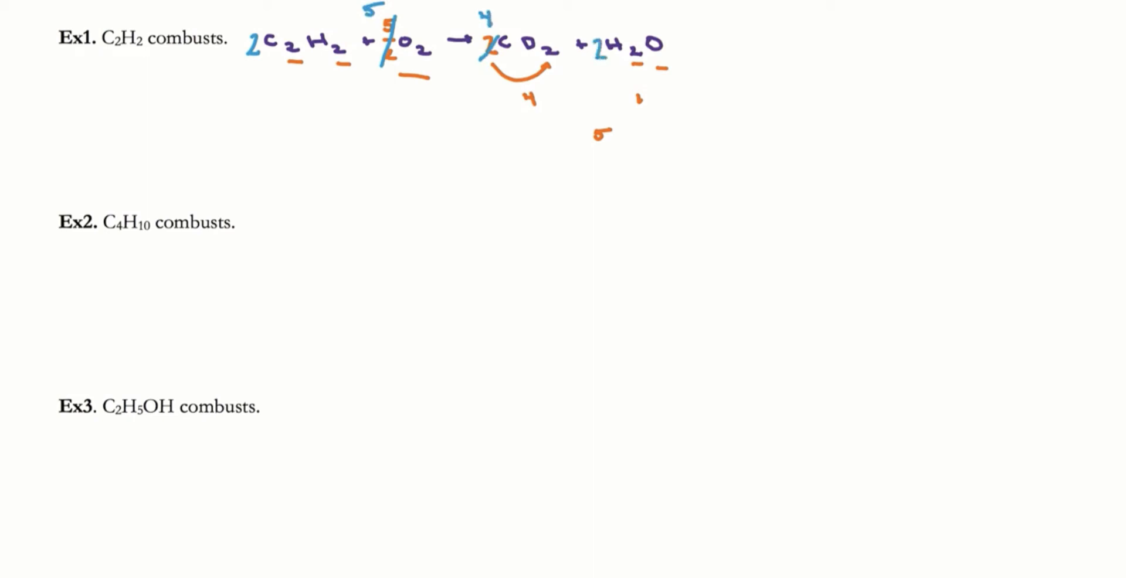
Handwrite C4H10 + O2 → 4CO2 + 5H2O under Ex2, leaving O2 unbalanced
{"action": "scroll", "scroll_direction": "down", "scroll_amount": 3}
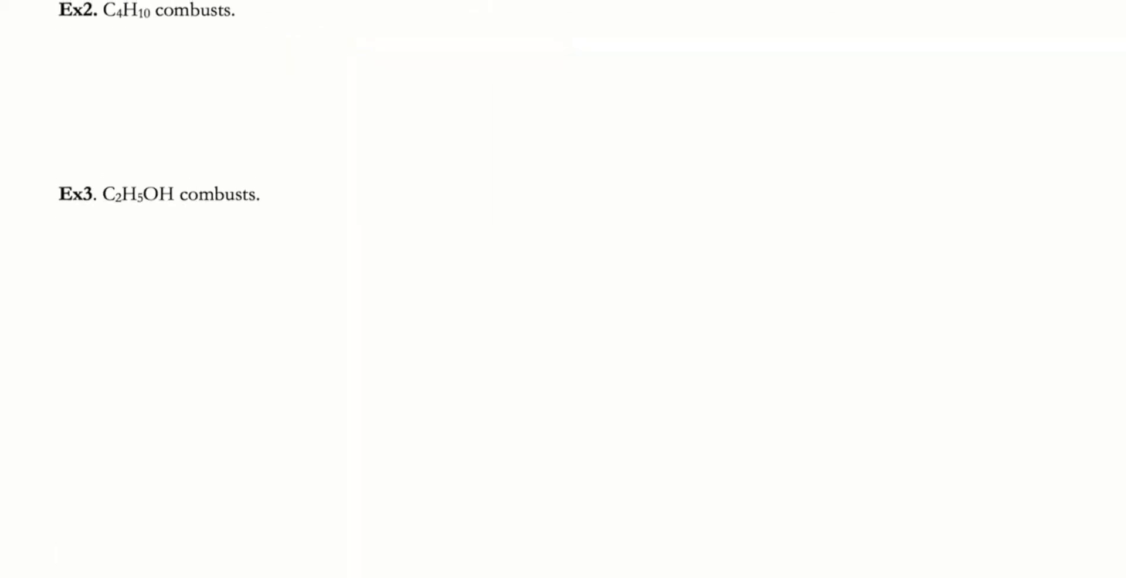
{"action": "left_click_drag", "start_coordinate": [151, 36], "coordinate": [183, 47]}
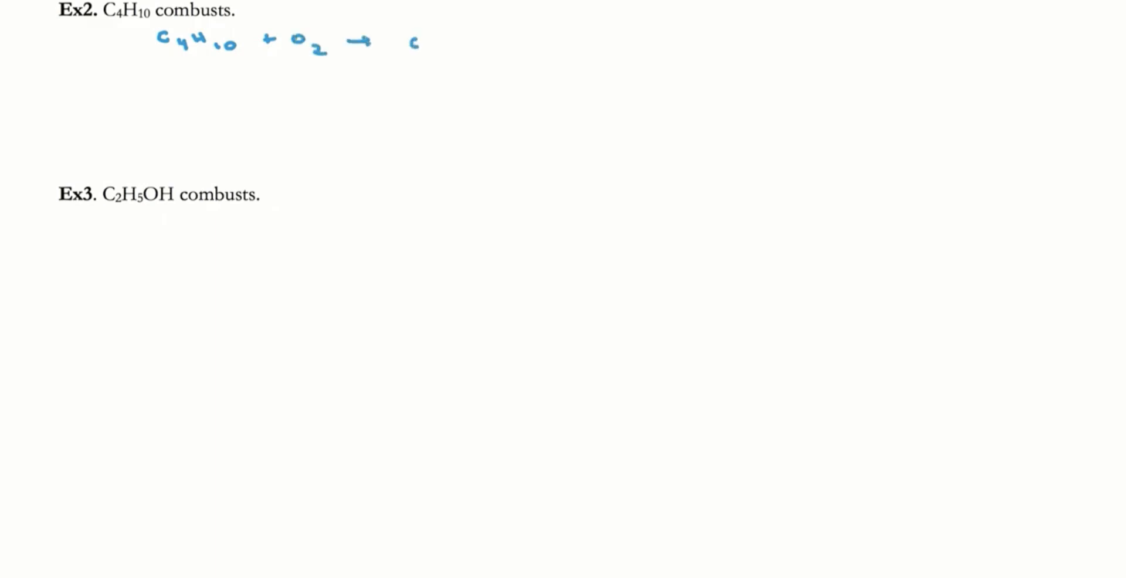
{"action": "type", "text": "CO2"}
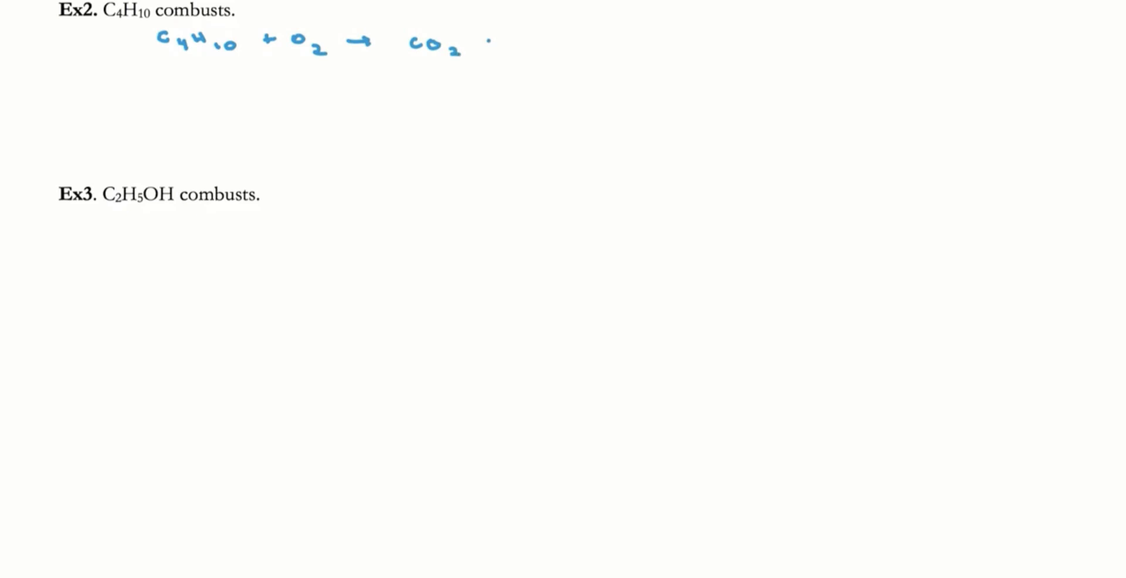
{"action": "type", "text": "+ H2O"}
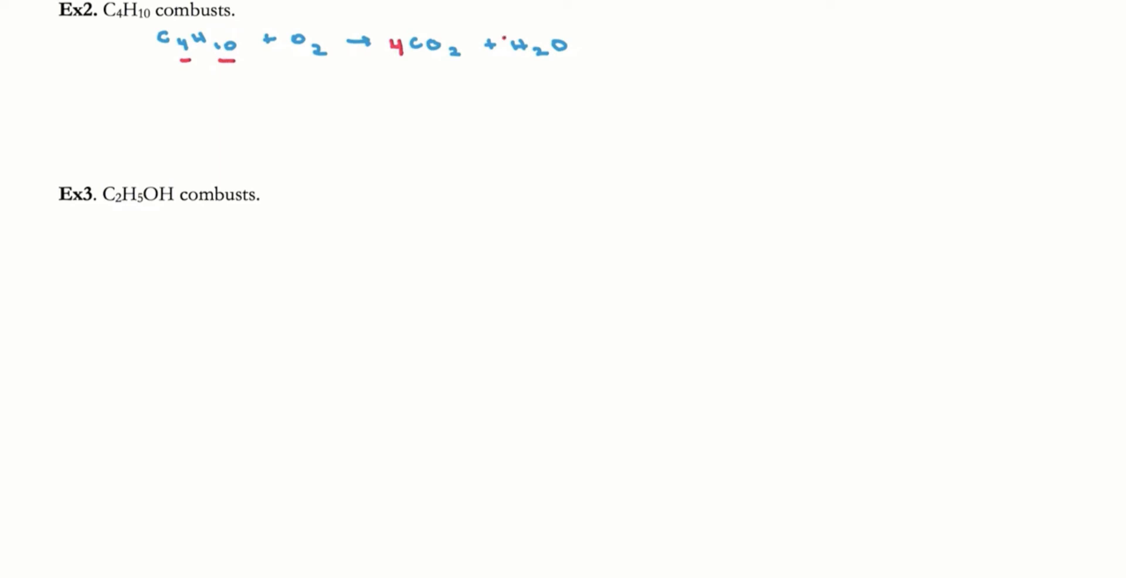
{"action": "type", "text": "5"}
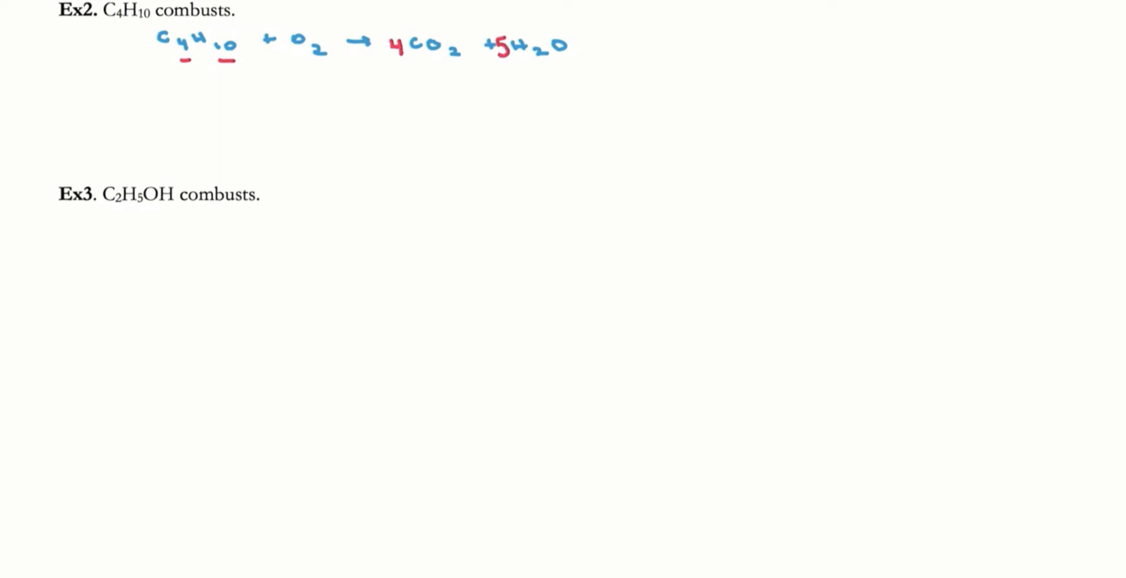
Tally 8+5=13 product oxygens, then double to 2C4H10 + 13O2 → 8CO2 + 10H2O
{"action": "left_click_drag", "start_coordinate": [399, 68], "coordinate": [453, 68]}
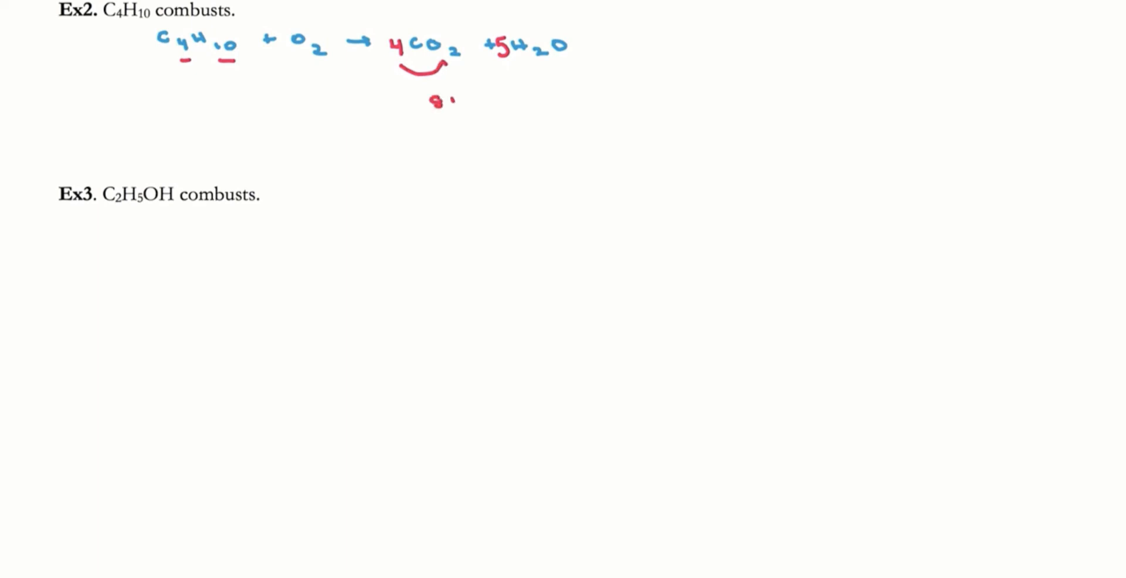
{"action": "type", "text": "+5"}
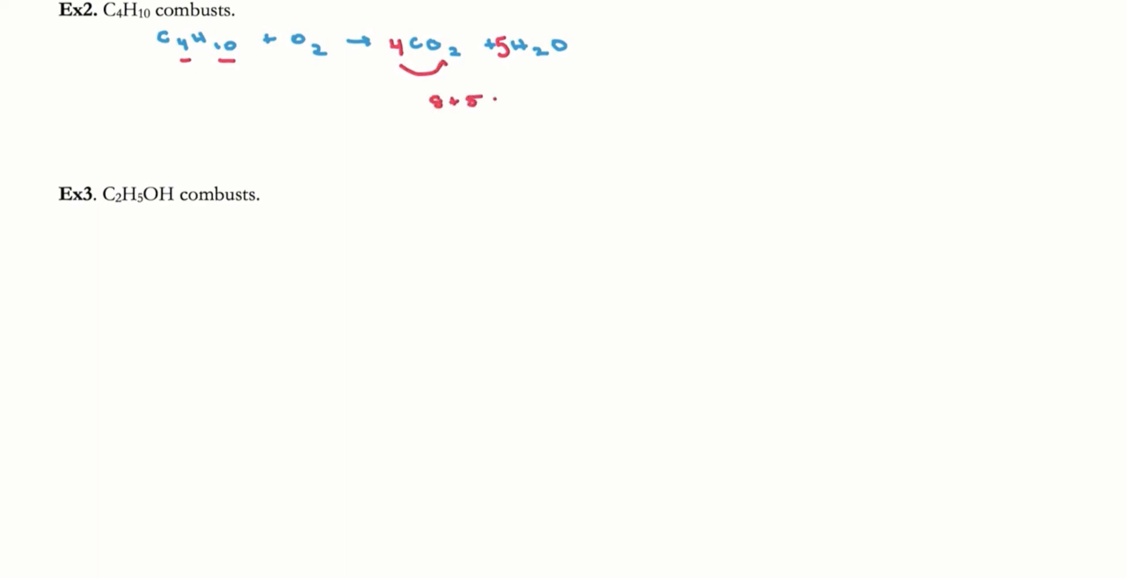
{"action": "type", "text": "= 13"}
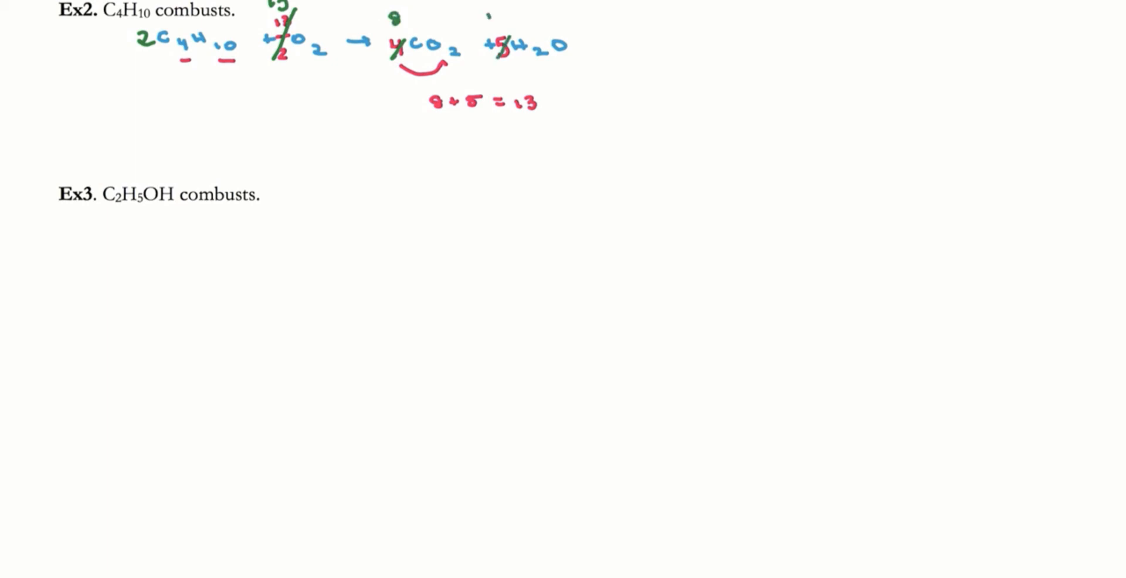
{"action": "type", "text": "10"}
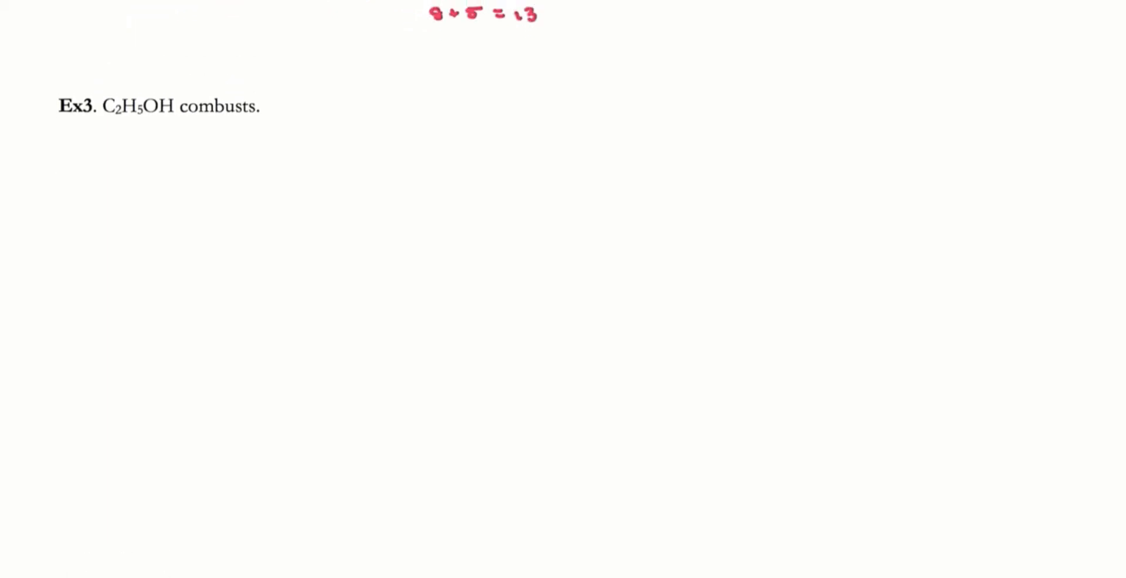
Handwrite C2H5OH + O2 → 2CO2 + H2O under the Ex3 heading in green
{"action": "scroll", "scroll_direction": "down", "scroll_amount": 3}
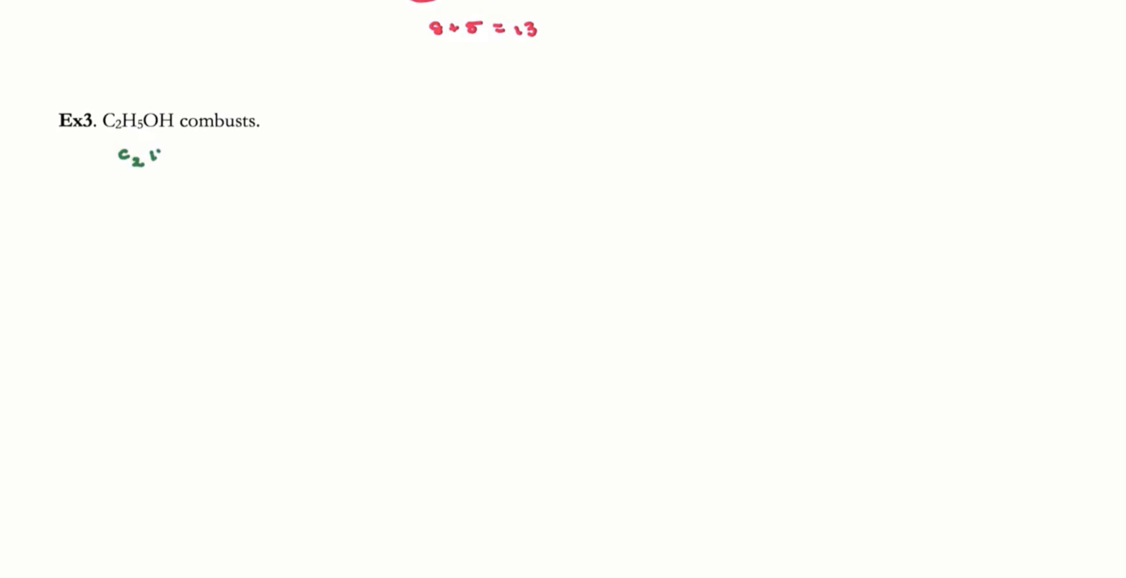
{"action": "type", "text": "H5OH"}
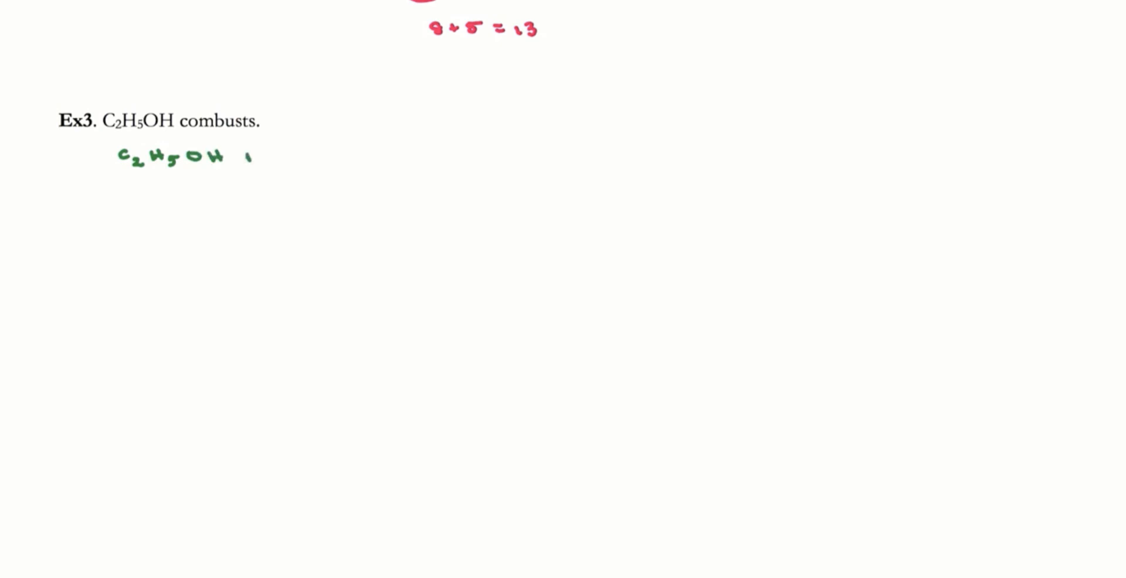
{"action": "type", "text": "+ O2"}
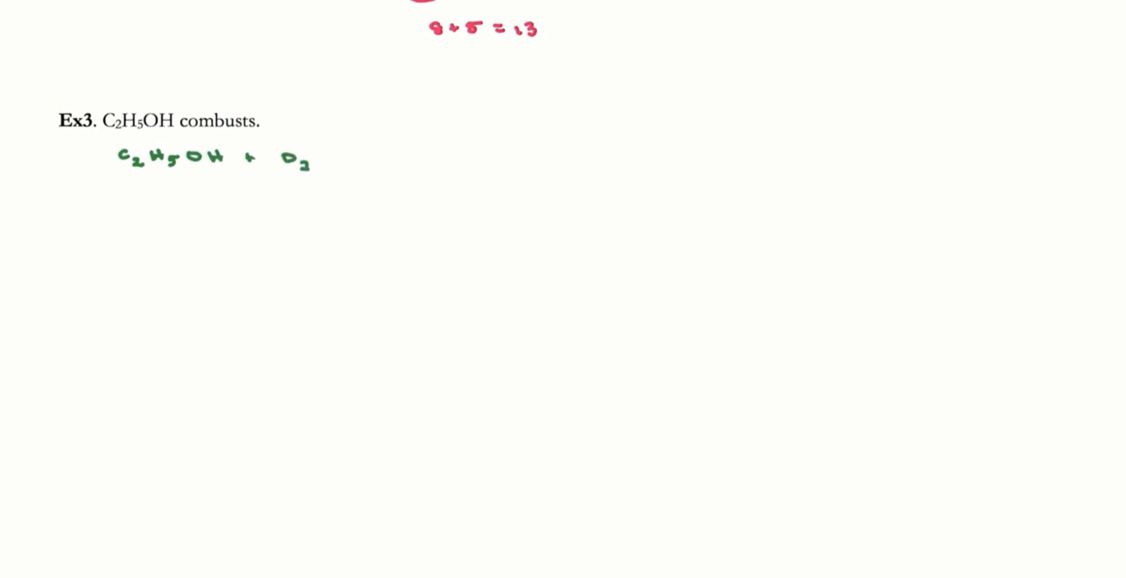
{"action": "left_click_drag", "start_coordinate": [328, 158], "coordinate": [352, 158]}
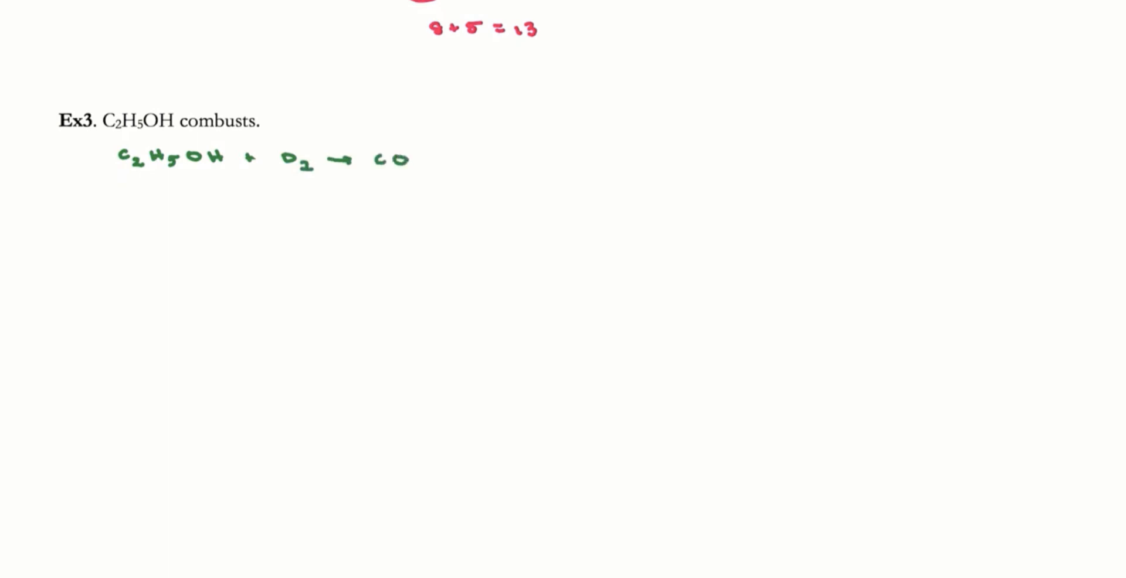
{"action": "type", "text": "2"}
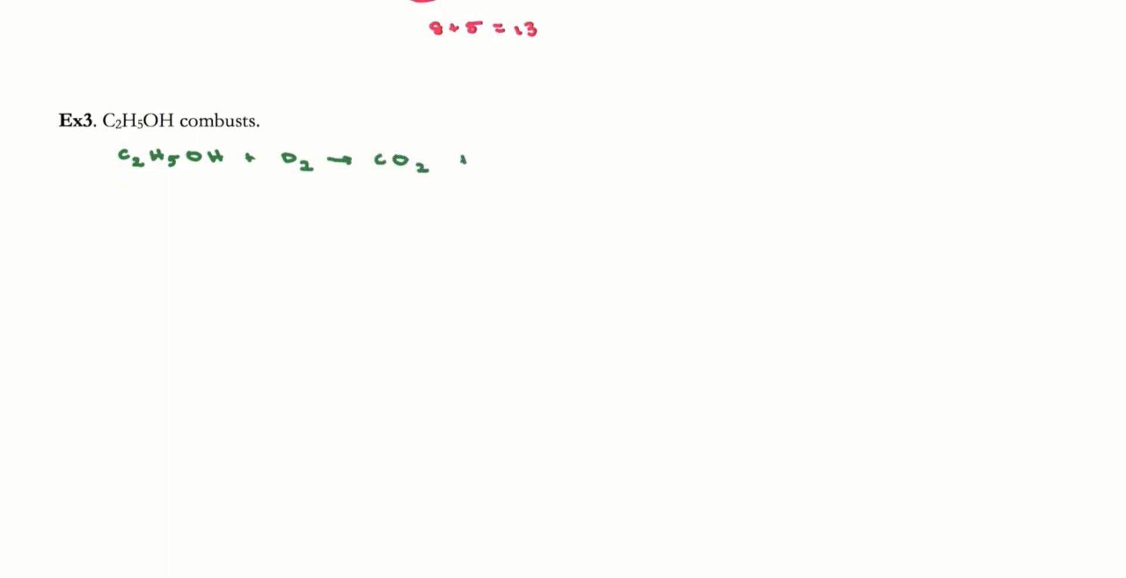
{"action": "type", "text": "+ H2"}
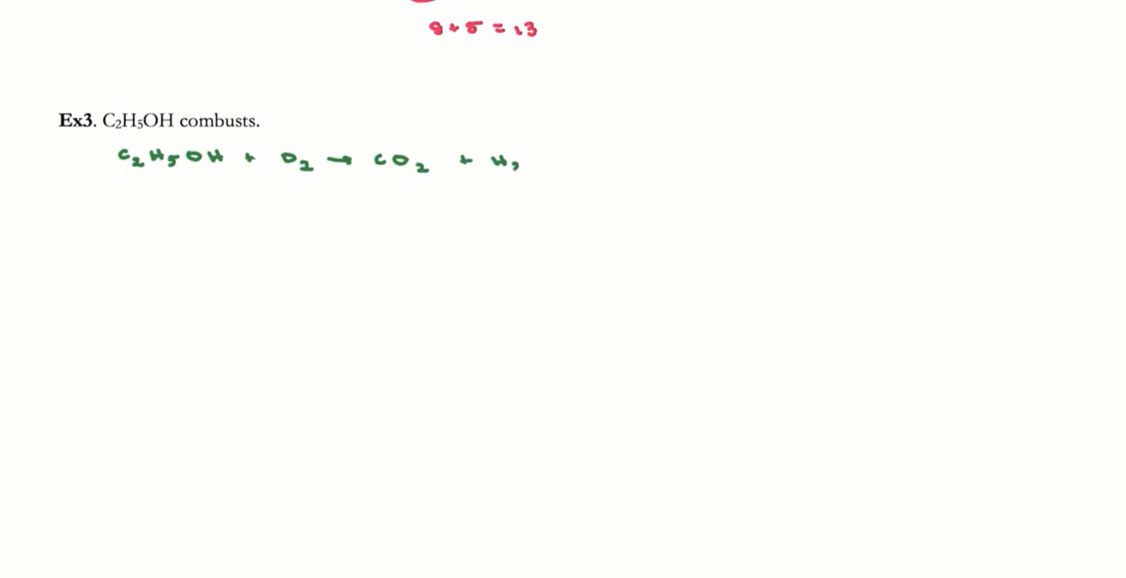
{"action": "type", "text": "H2O"}
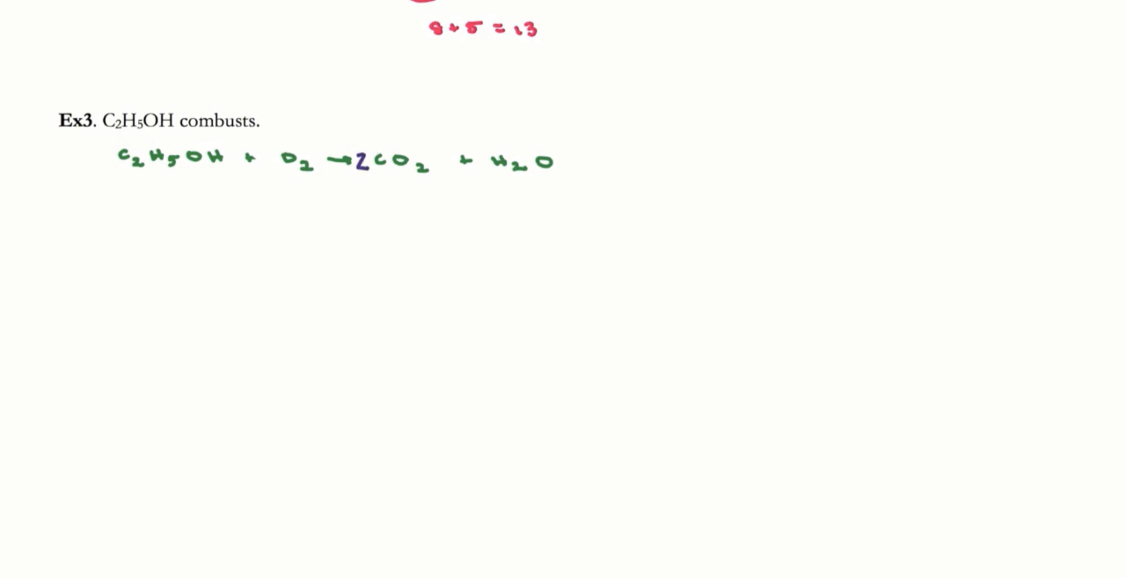
Underline ethanol's hydrogens, give H2O a coefficient and tally product oxygens as 4+3=7
{"action": "left_click_drag", "start_coordinate": [155, 174], "coordinate": [174, 175]}
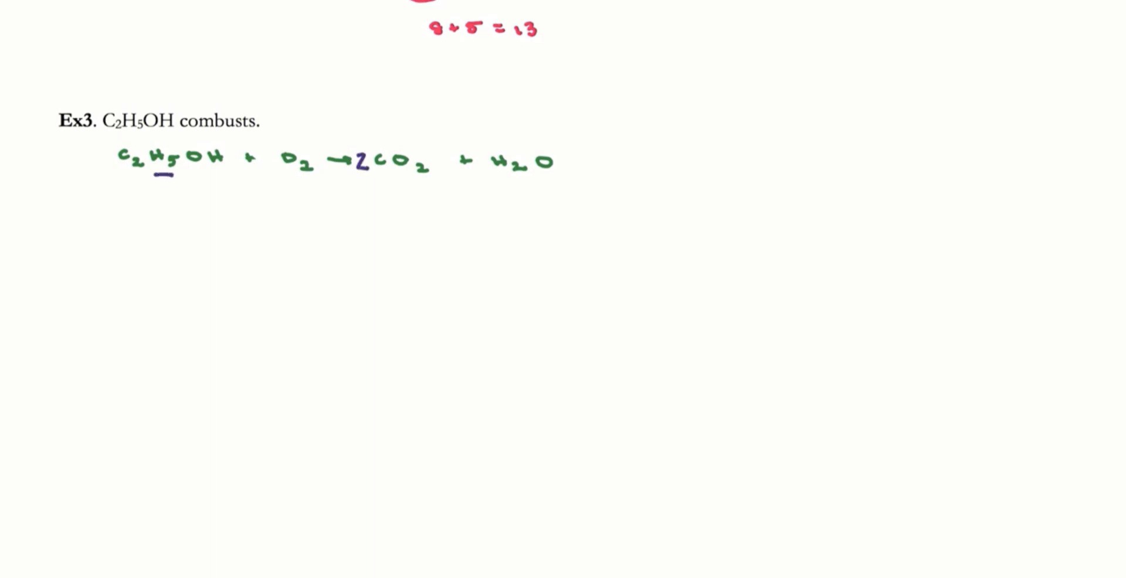
{"action": "left_click_drag", "start_coordinate": [204, 173], "coordinate": [227, 174]}
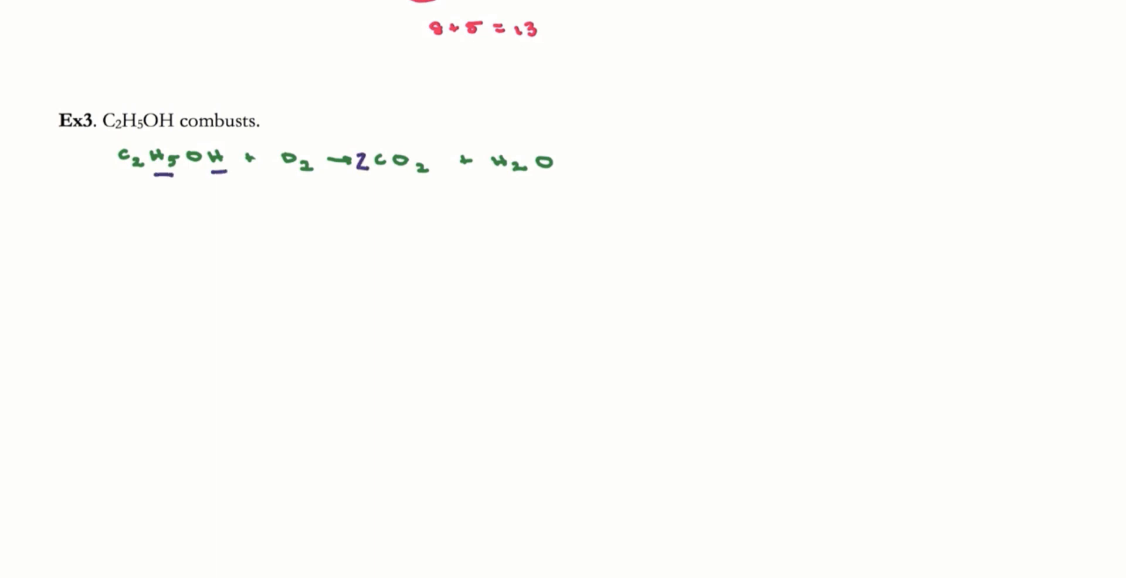
{"action": "type", "text": "2"}
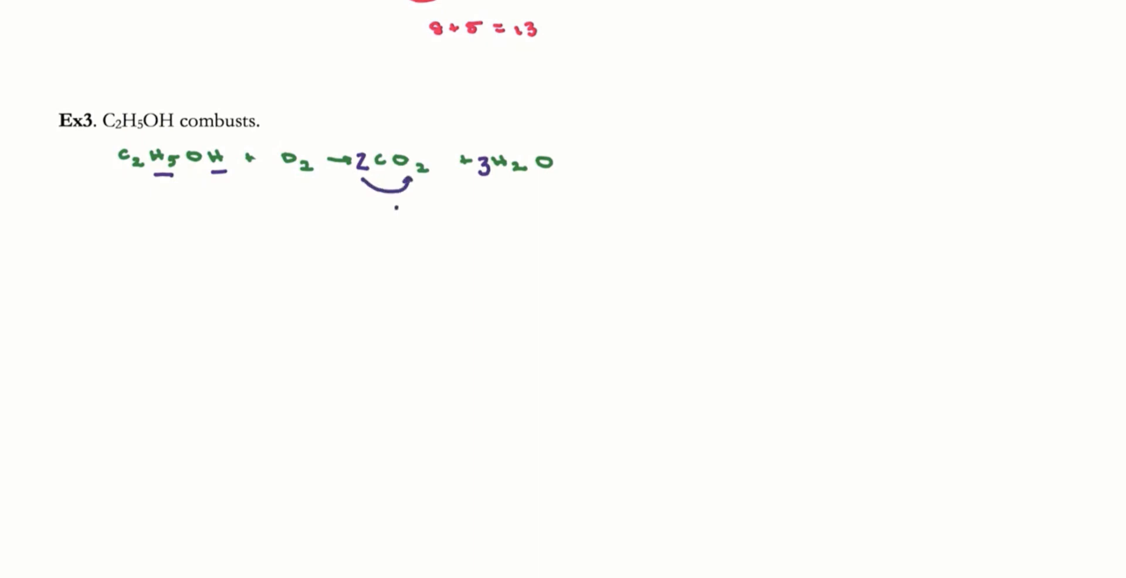
{"action": "type", "text": "4 + 3 ="}
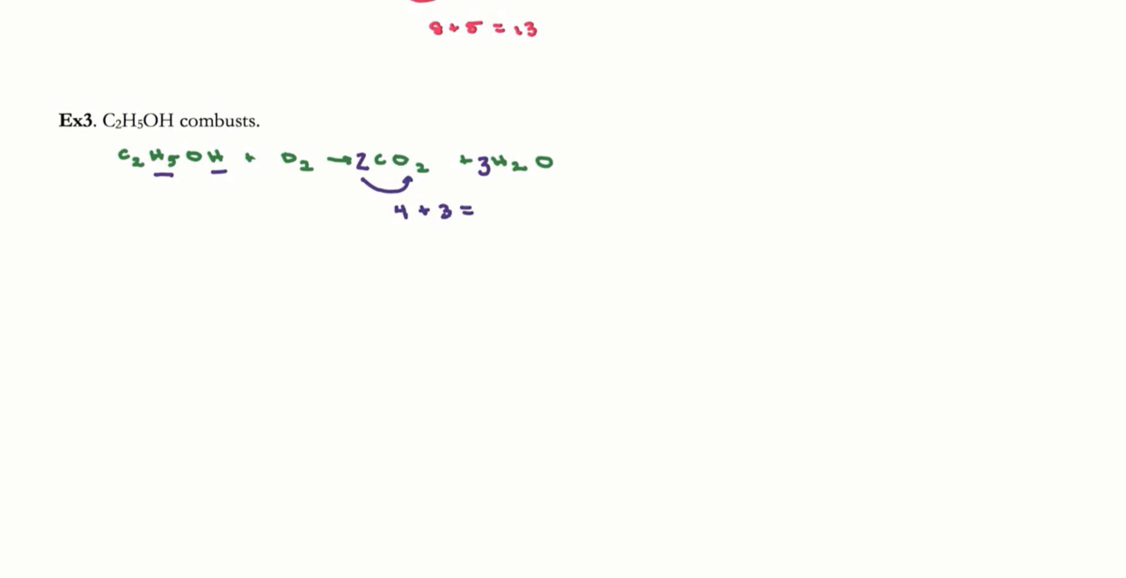
{"action": "type", "text": "7"}
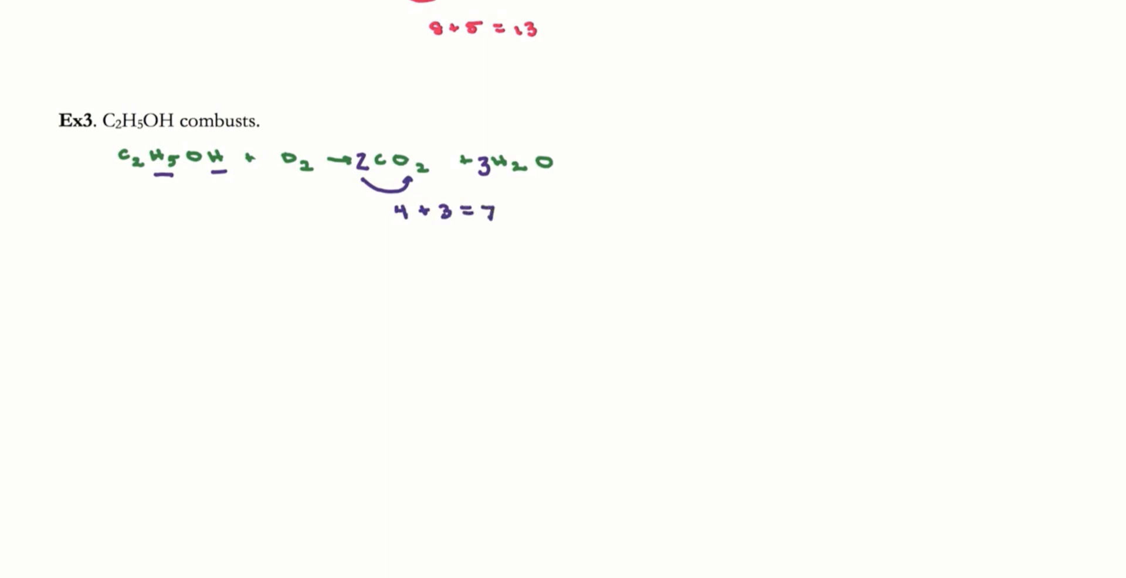
Tally reactant oxygens as 1+6=7 and write 3 before O2 for 3H2O
{"action": "left_click_drag", "start_coordinate": [180, 175], "coordinate": [209, 176]}
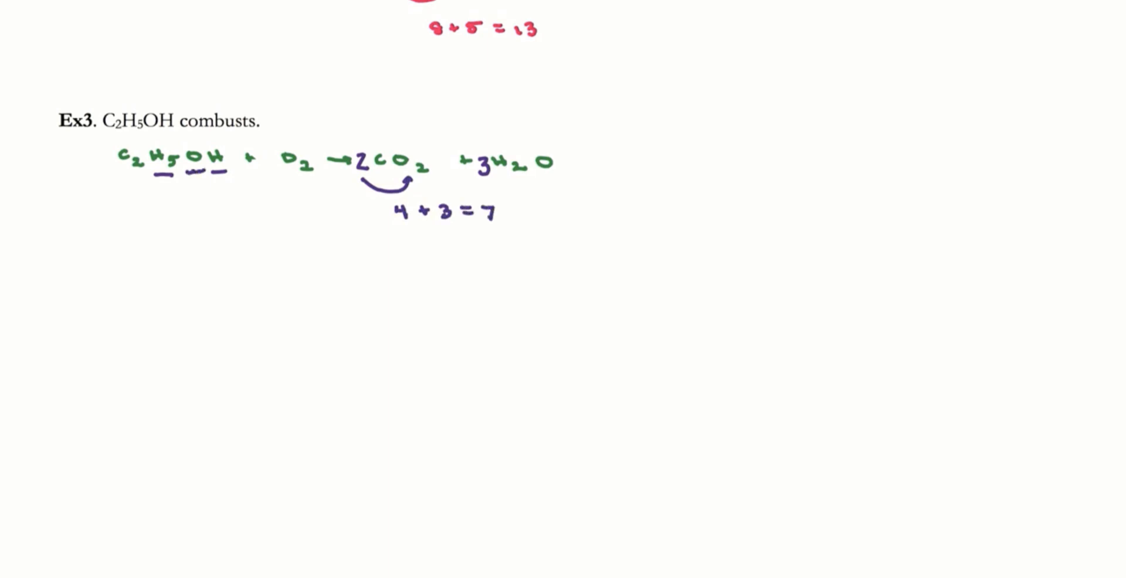
{"action": "type", "text": "1"}
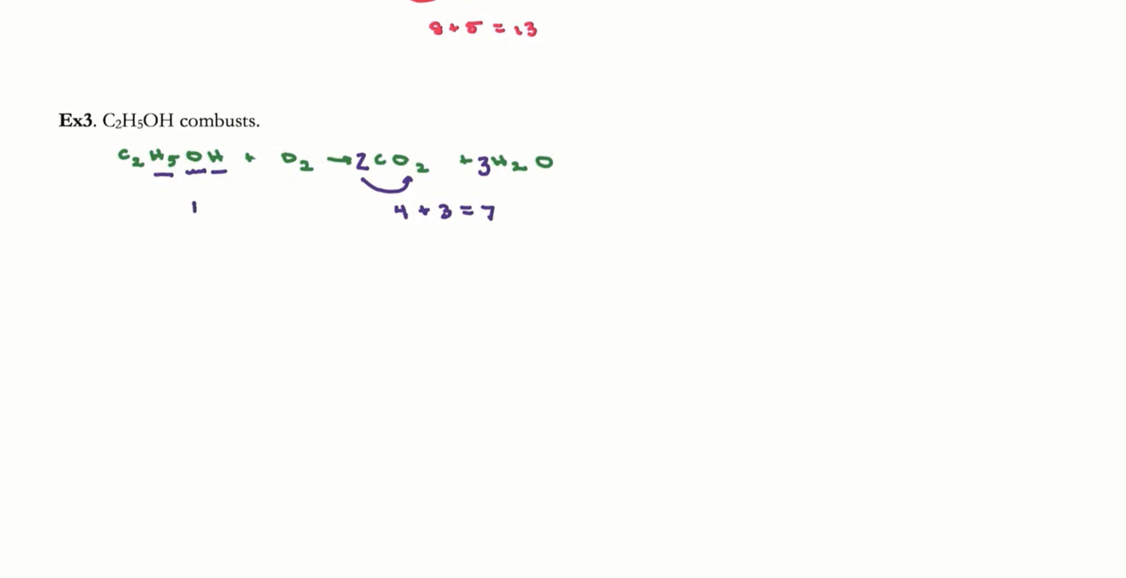
{"action": "left_click", "coordinate": [236, 205]}
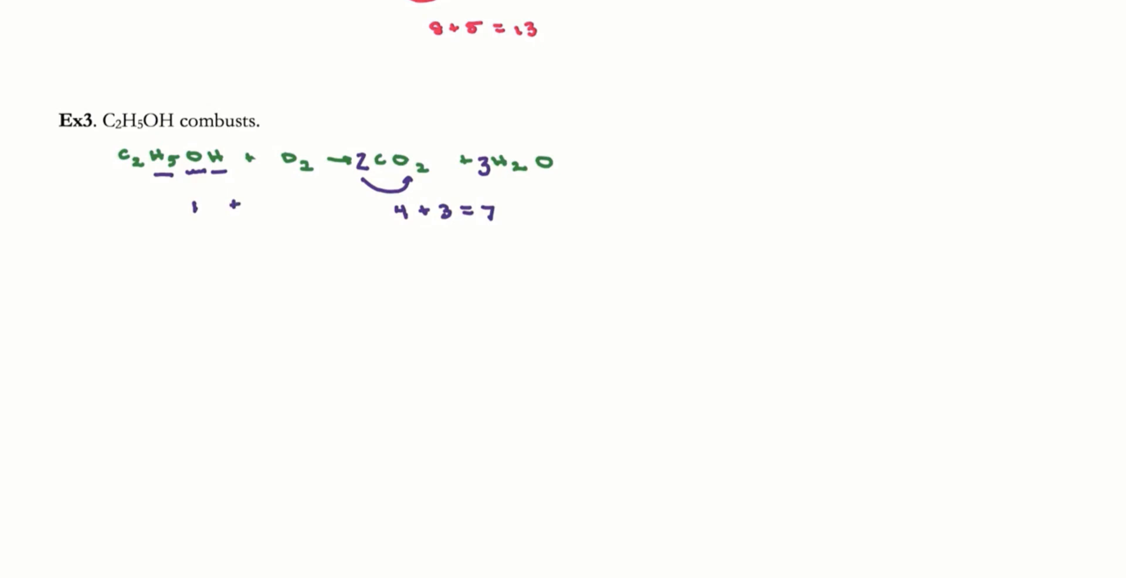
{"action": "left_click_drag", "start_coordinate": [258, 216], "coordinate": [288, 212]}
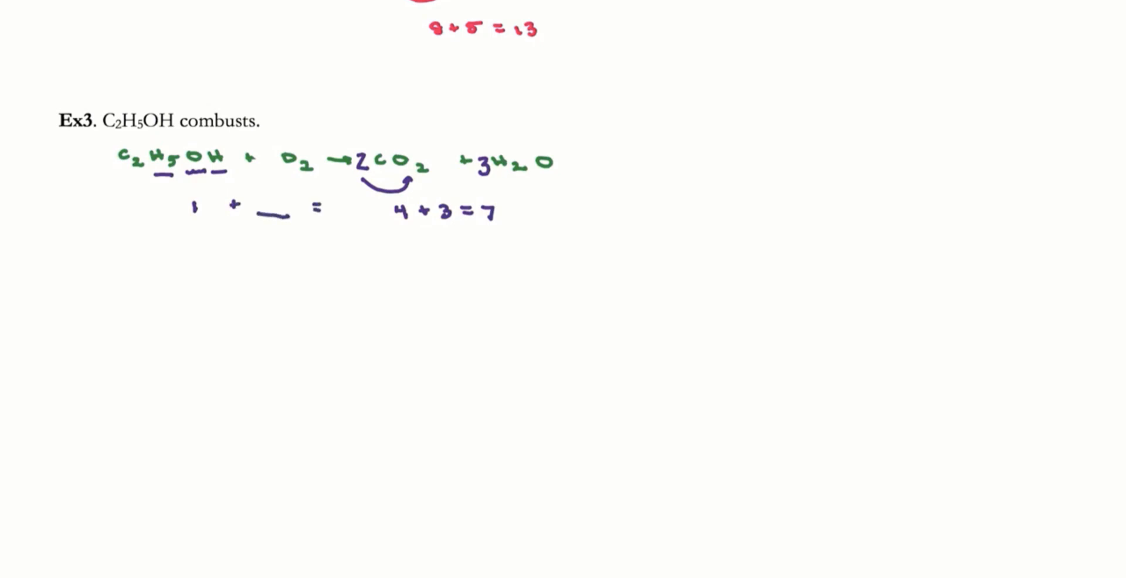
{"action": "type", "text": "=7"}
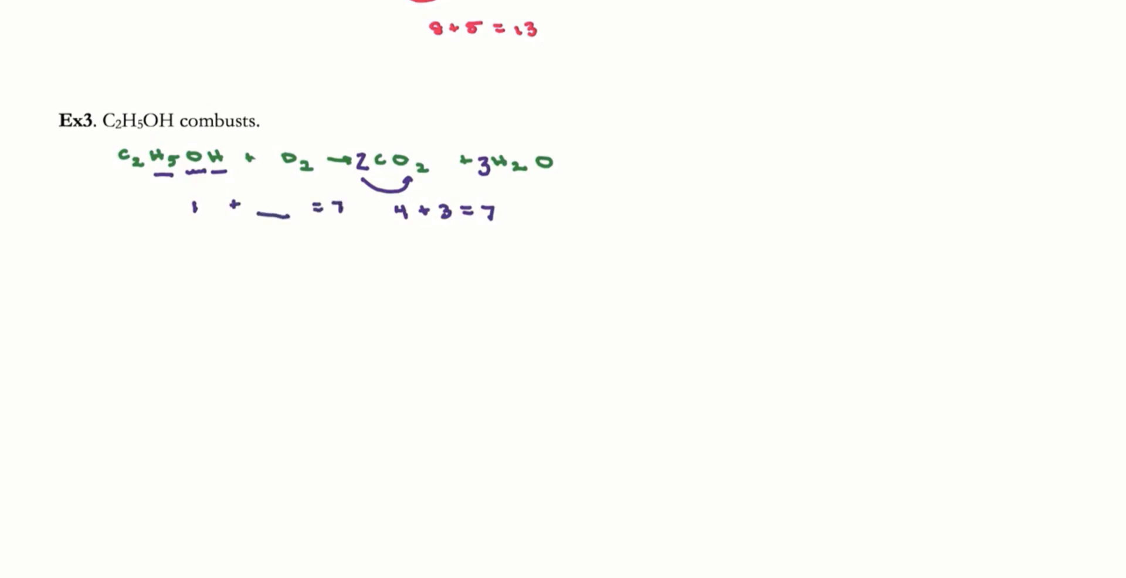
{"action": "type", "text": "6"}
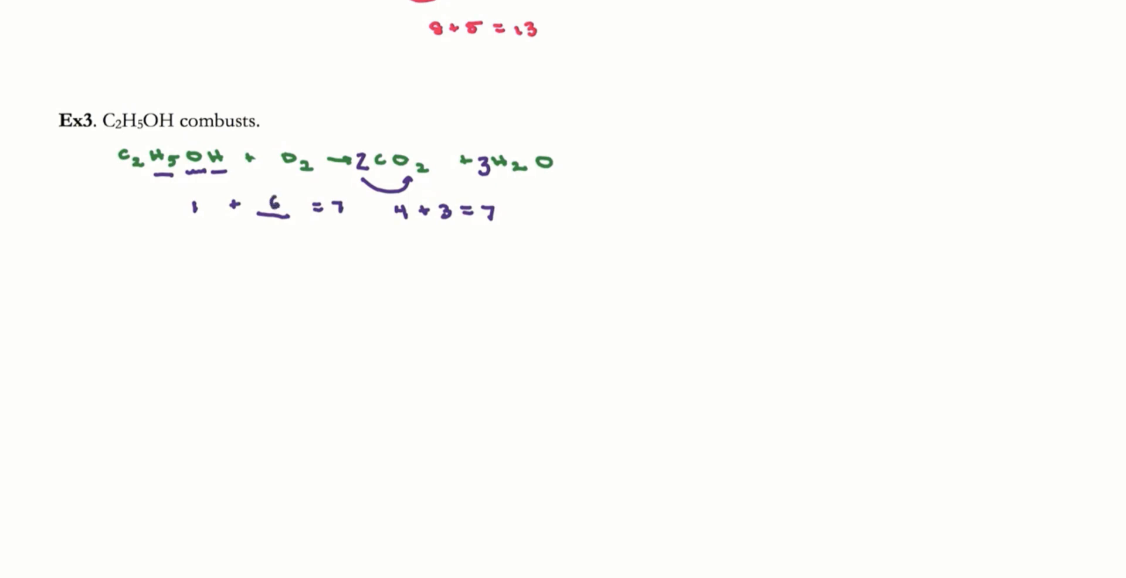
{"action": "type", "text": "2"}
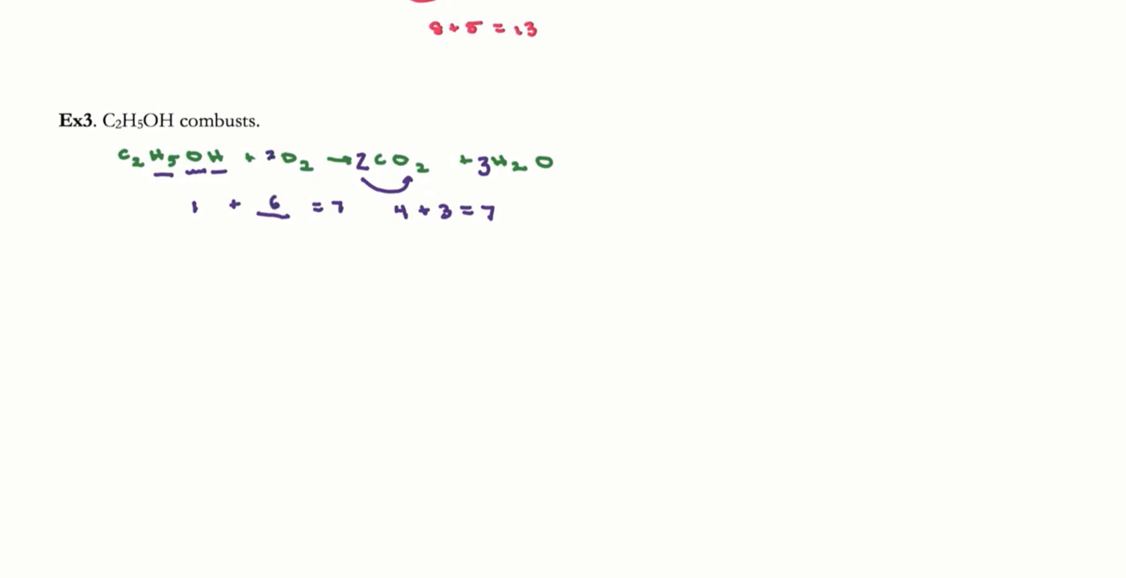
{"action": "type", "text": "3"}
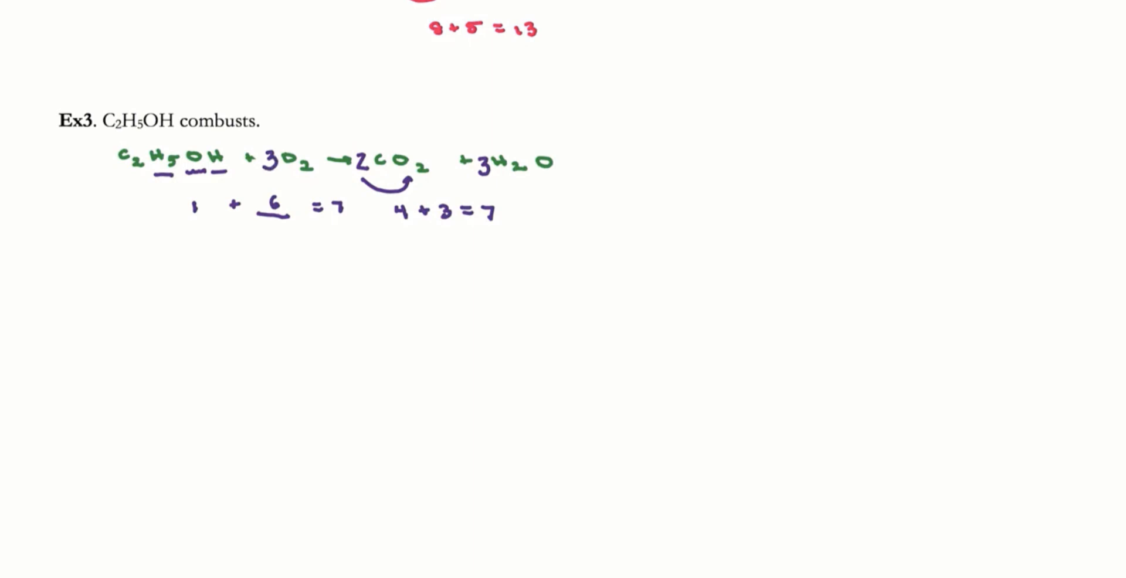